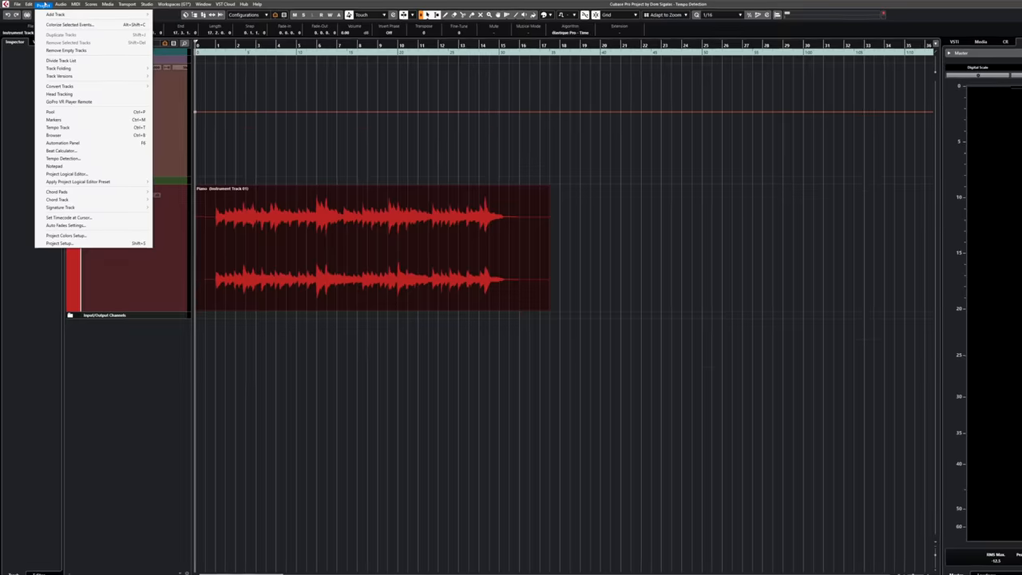
# Run Project > Tempo Detection's Analyze on the piano track to generate the detected tempo curve.
pyautogui.click(61, 158)
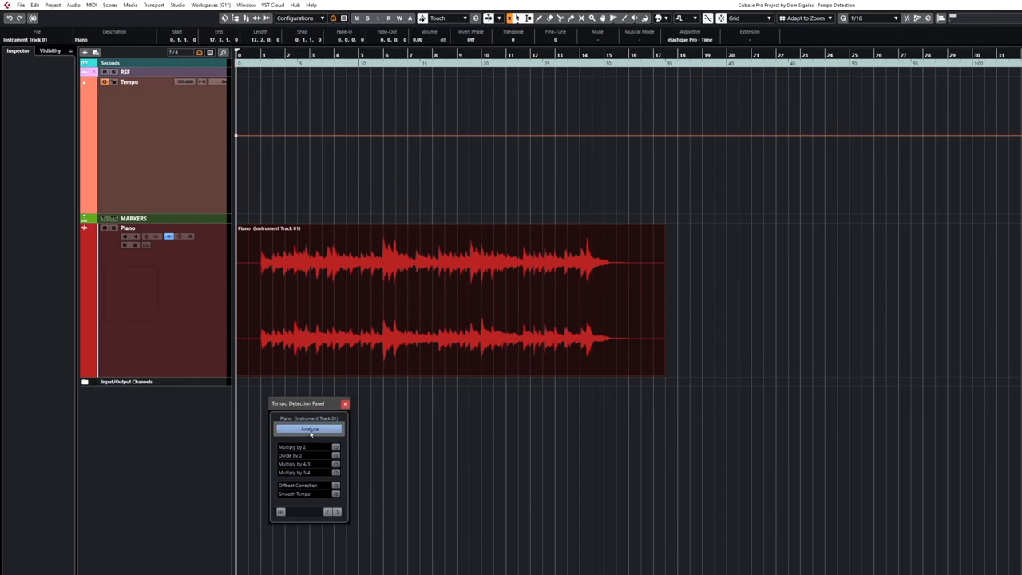
pyautogui.click(310, 428)
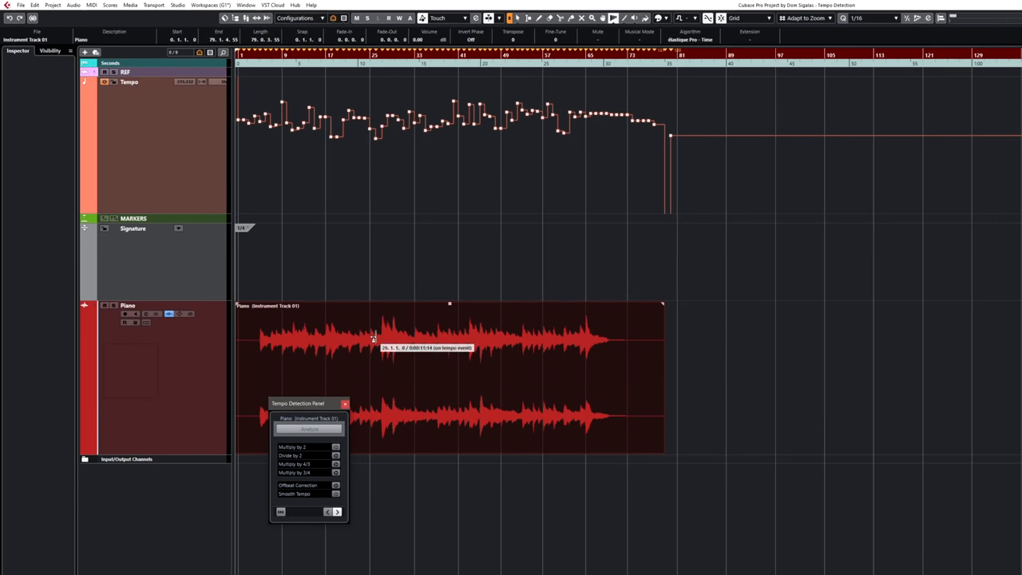